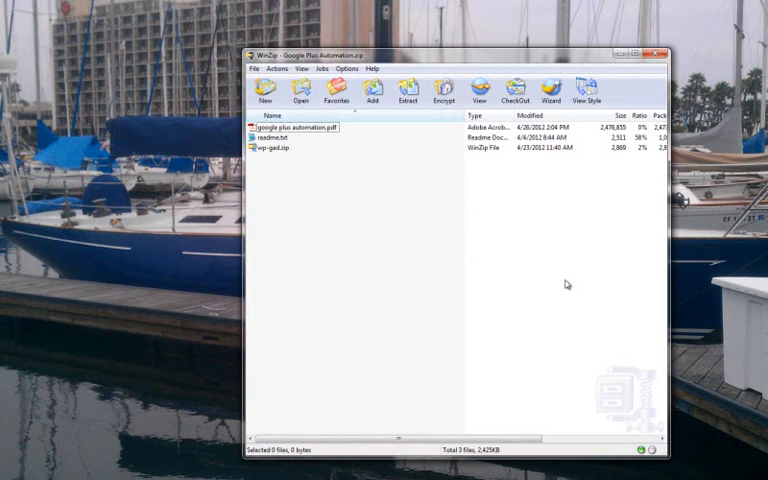
- Extract the archive to a new desktop folder named Google Plus Automation
click(406, 92)
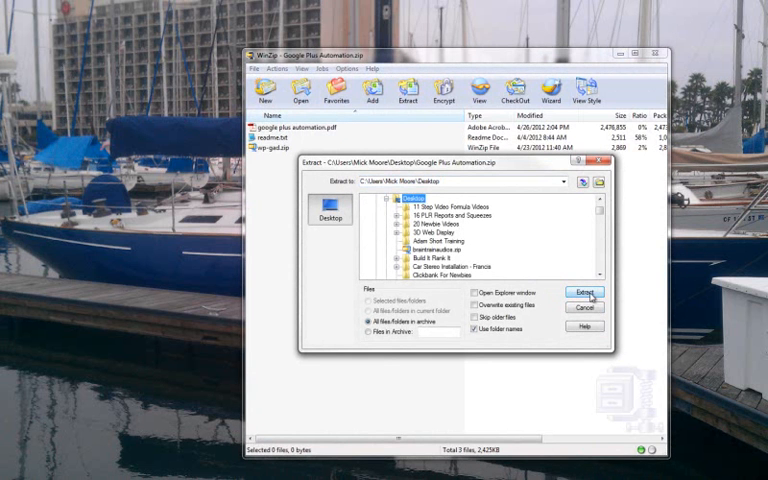
click(600, 182)
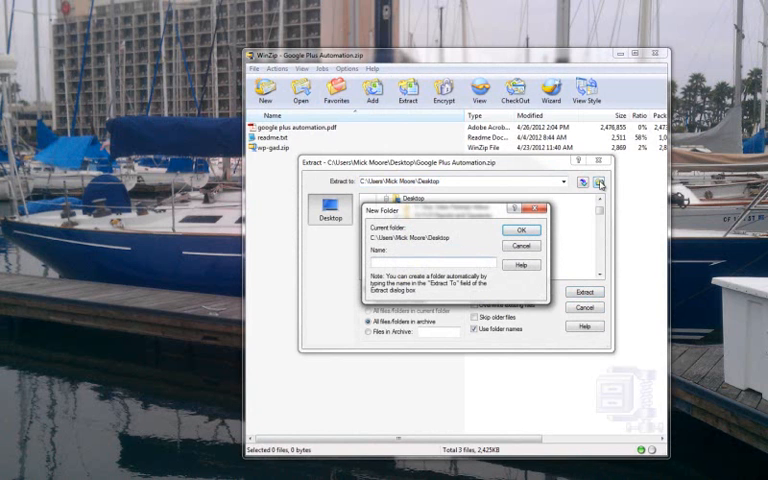
text(Google Plus Automation)
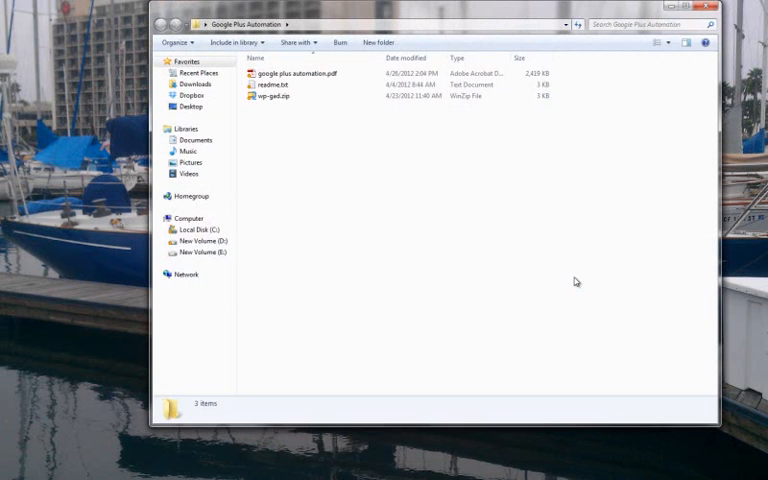
click(300, 72)
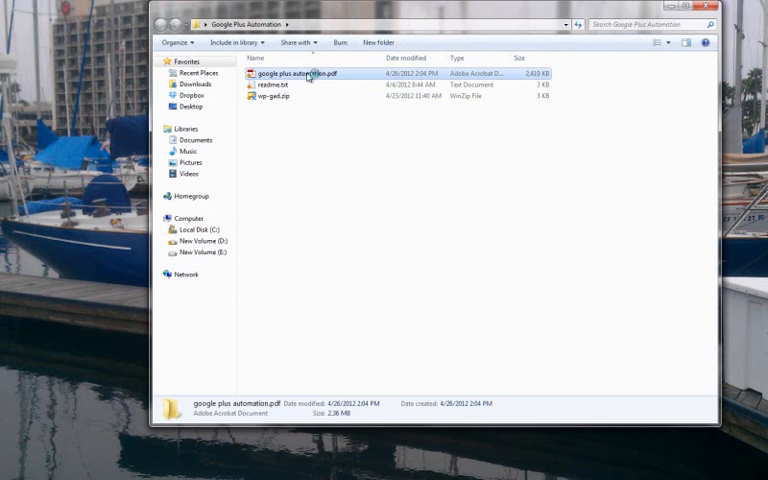
click(296, 72)
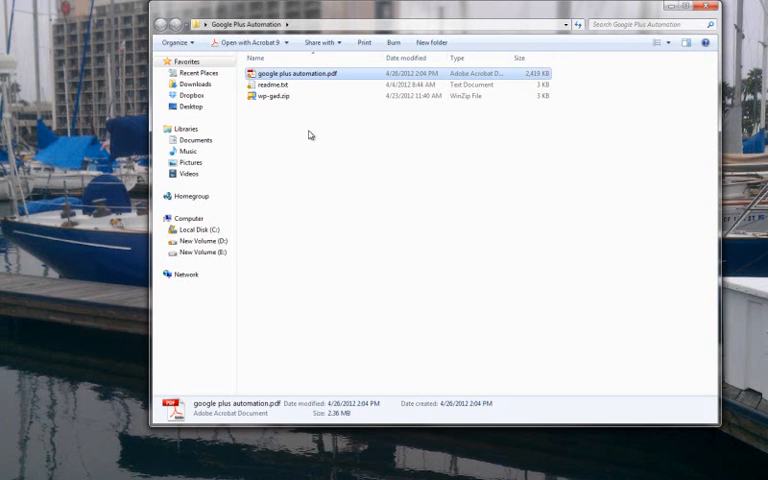
click(276, 84)
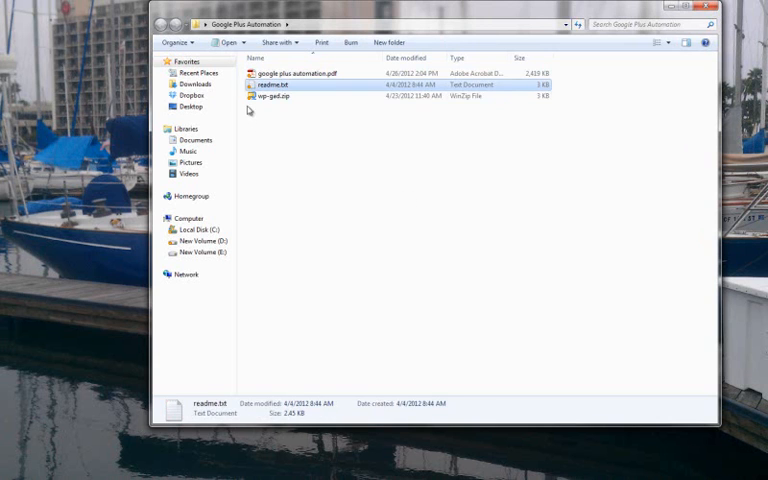
click(290, 96)
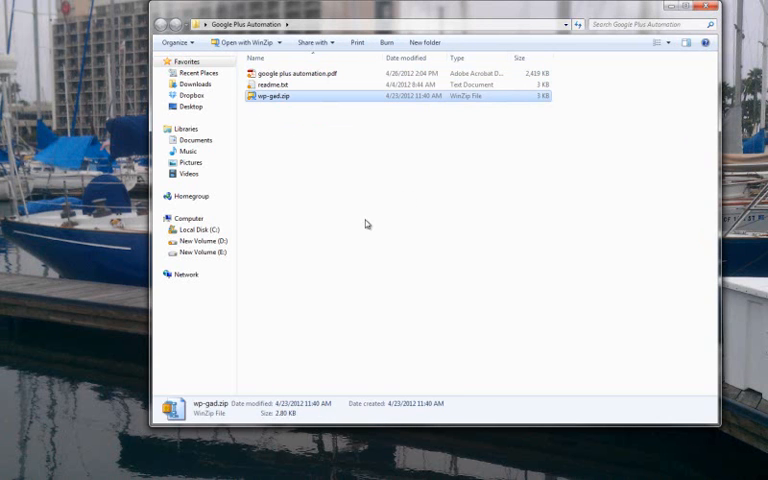
mouse_move(648, 216)
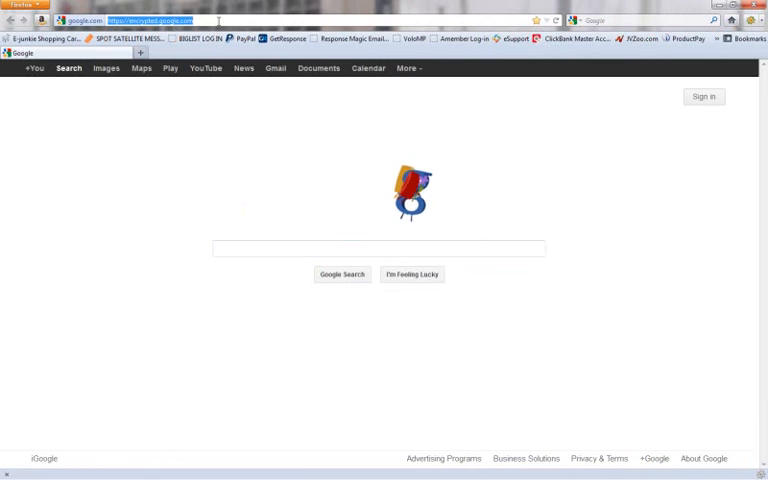
- Go to quickstartexpert.com and leave the offer page for the WordPress login page
text(q)
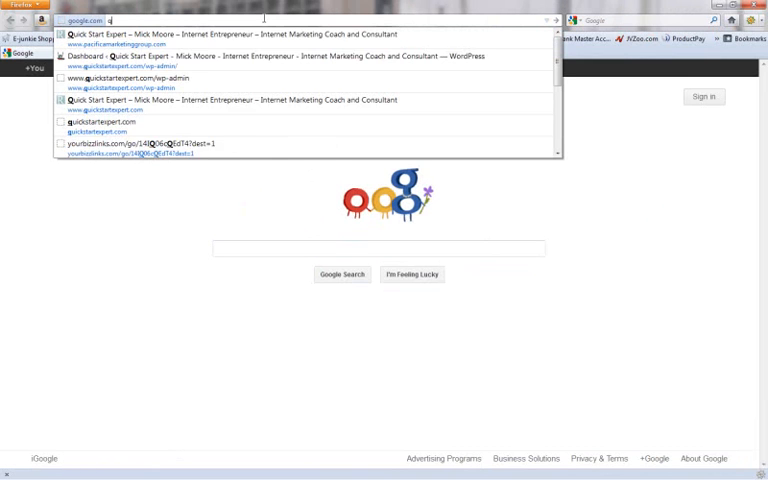
text(quickstartexpe)
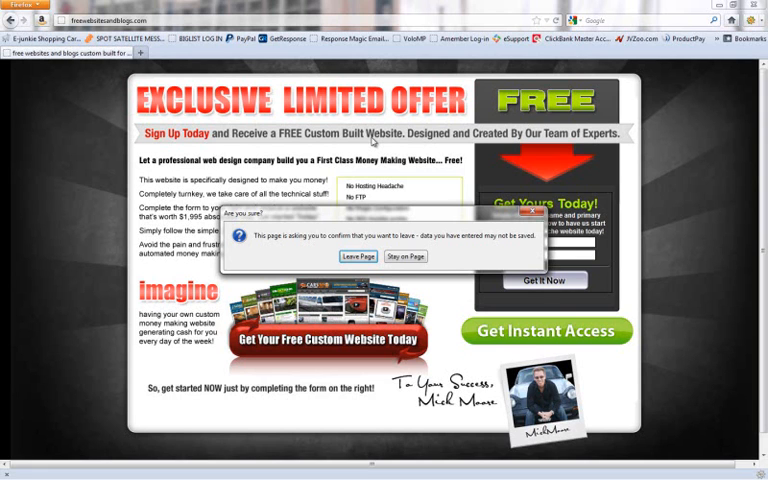
click(356, 256)
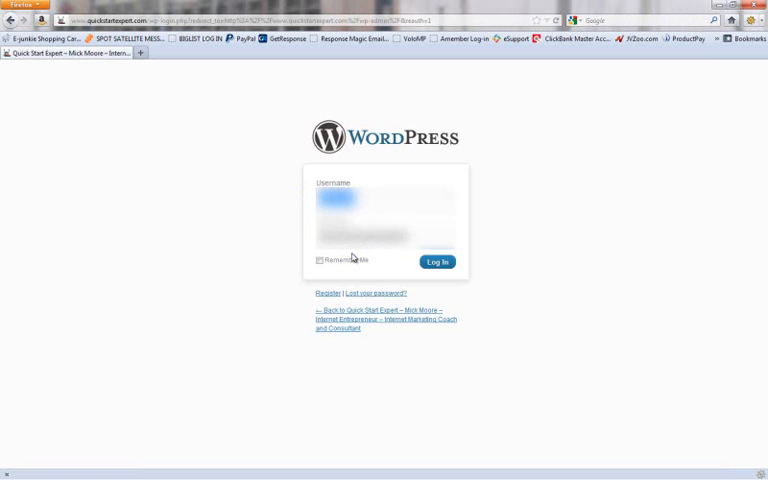
- Log in to the WordPress dashboard
click(436, 262)
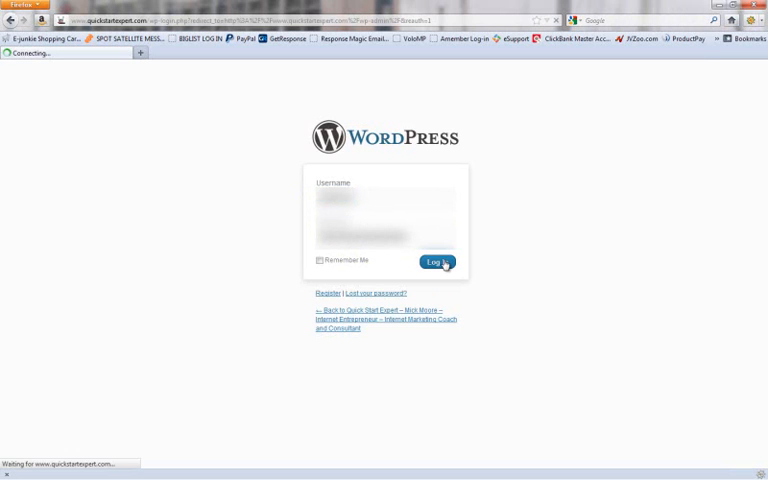
click(436, 262)
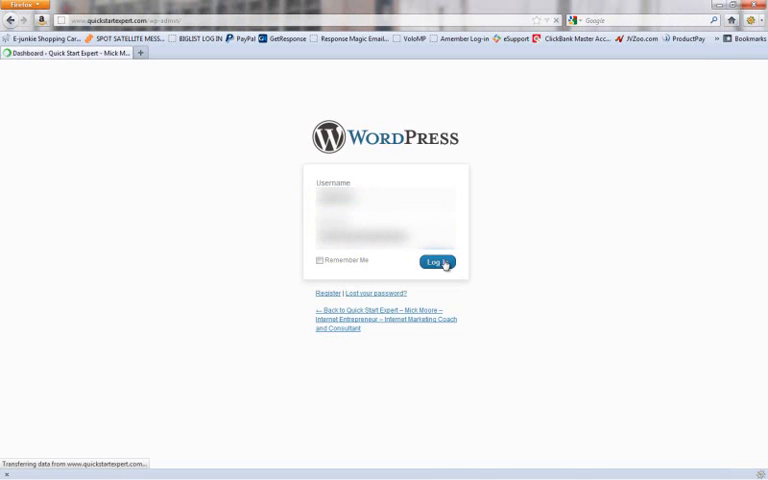
click(436, 262)
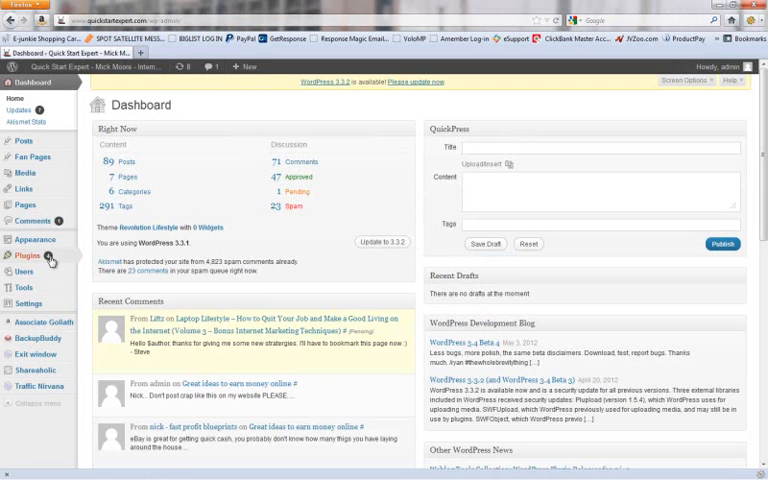
- Bring up the Installed Plugins list from the Plugins sidebar menu
click(28, 256)
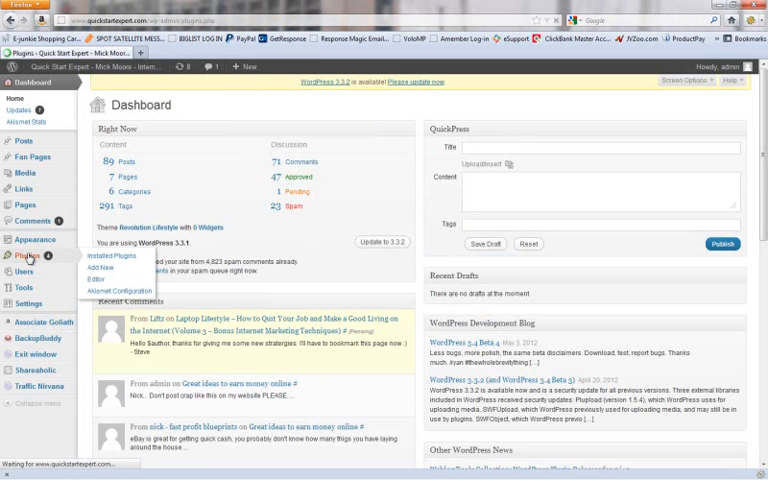
click(36, 256)
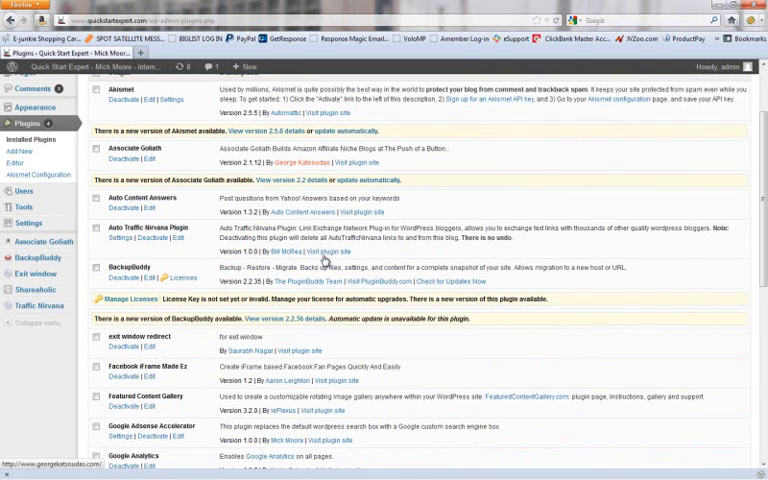
scroll(down, 3)
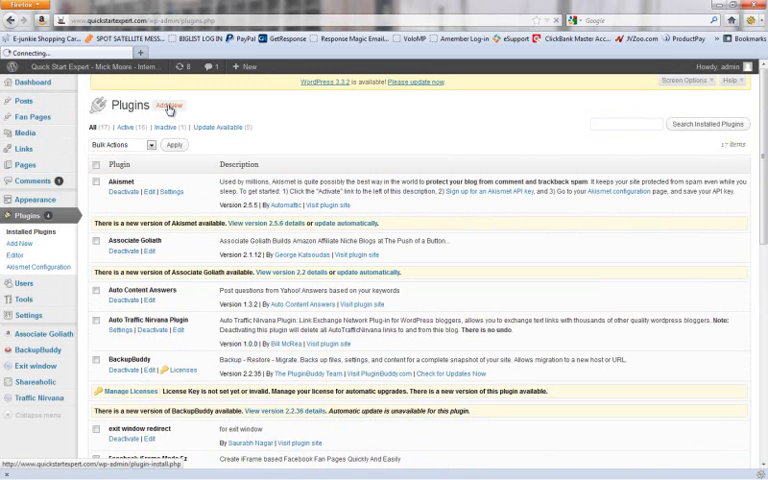
- Go to Plugins > Add New > Upload and browse for a plugin file
click(170, 104)
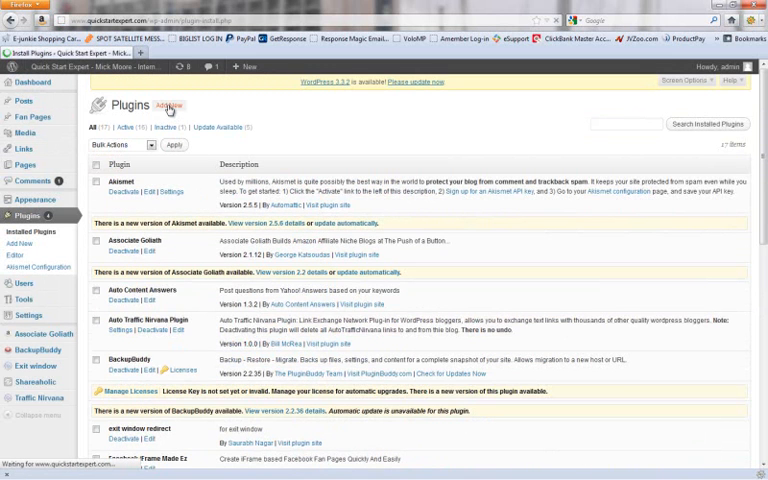
click(172, 104)
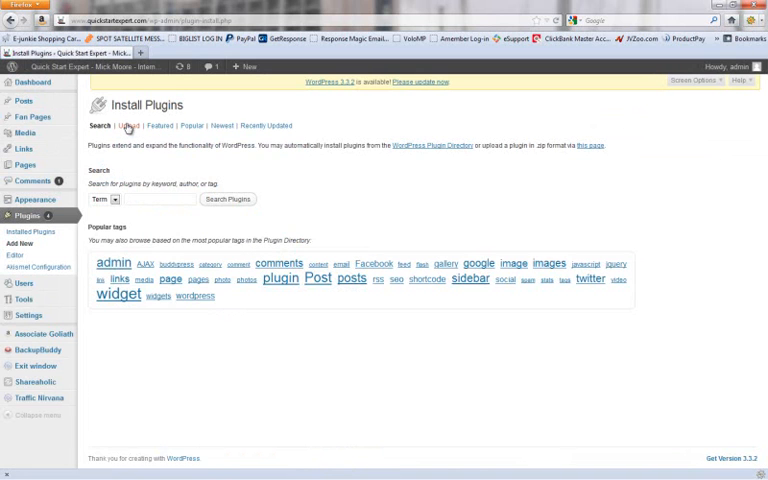
click(116, 126)
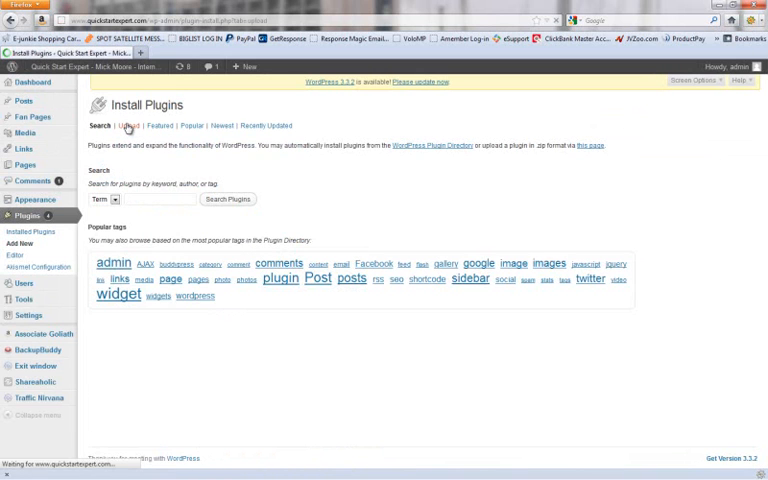
click(124, 126)
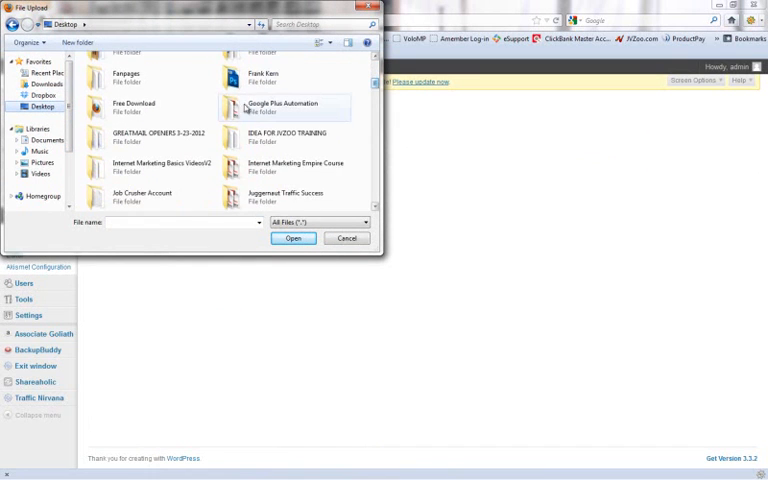
- Choose wp-gad.zip from the Google Plus Automation folder and start Install Now
double_click(284, 108)
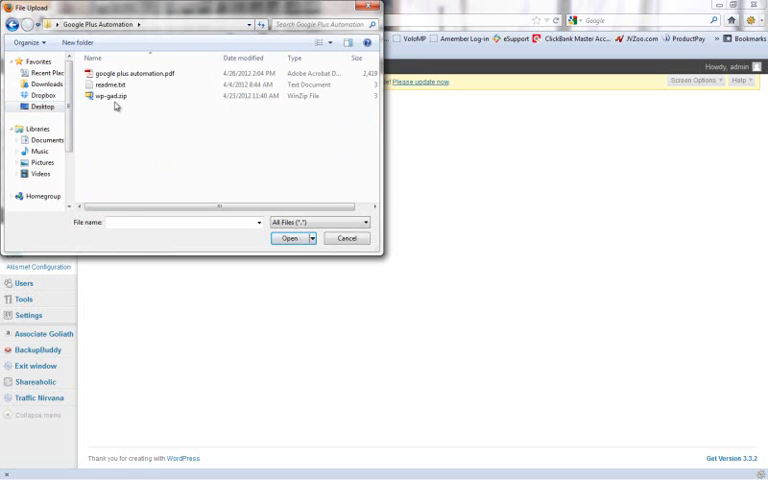
click(112, 96)
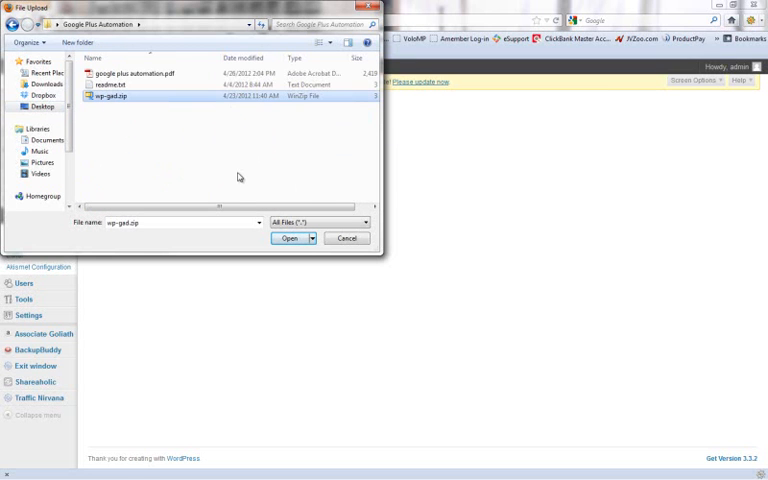
click(290, 238)
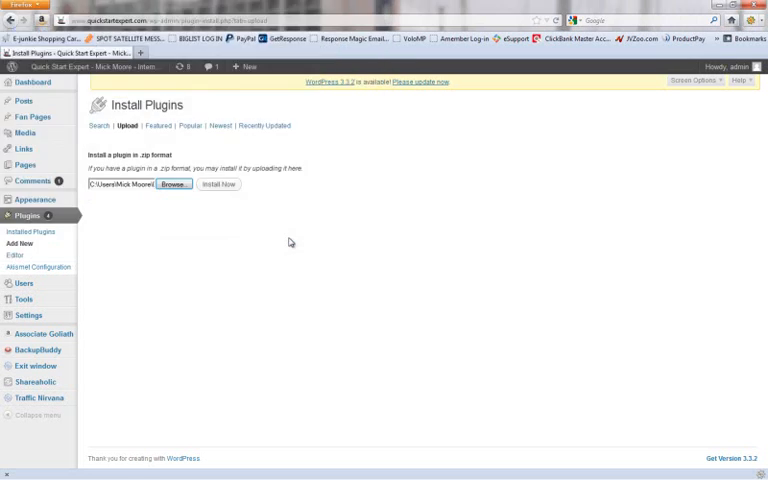
click(220, 184)
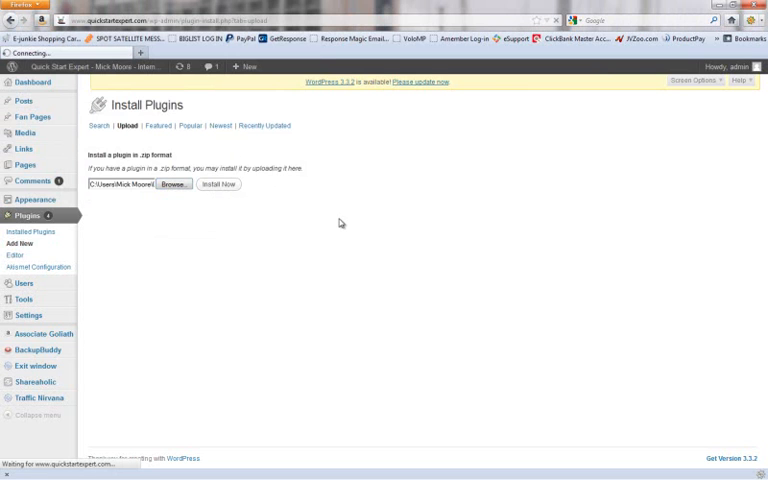
click(228, 184)
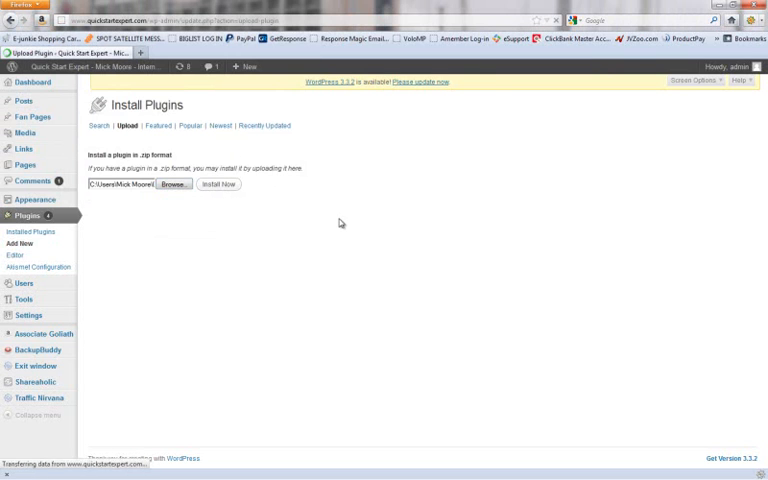
- Activate the freshly installed wp-gad plugin from the installation results page
click(218, 184)
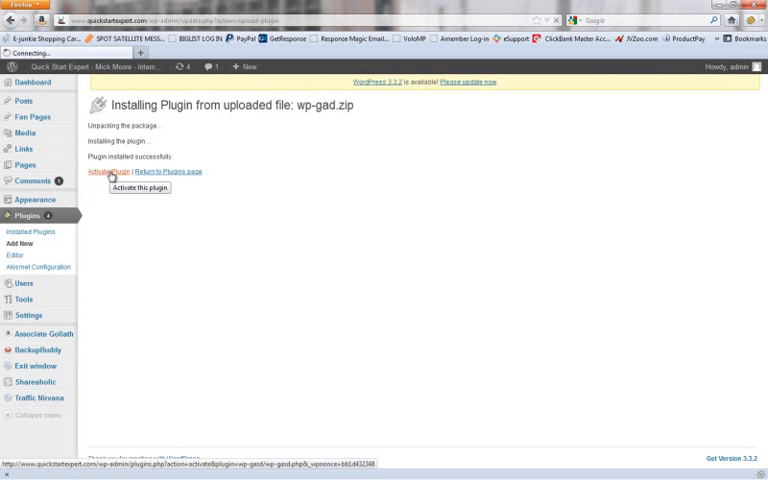
click(124, 172)
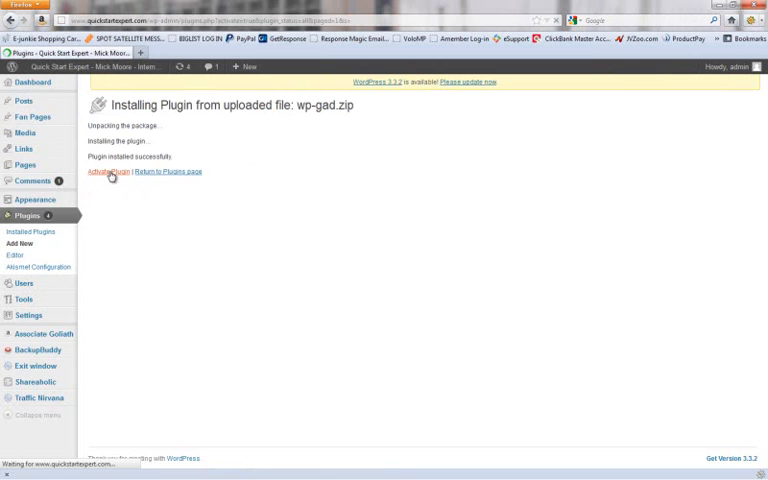
click(108, 170)
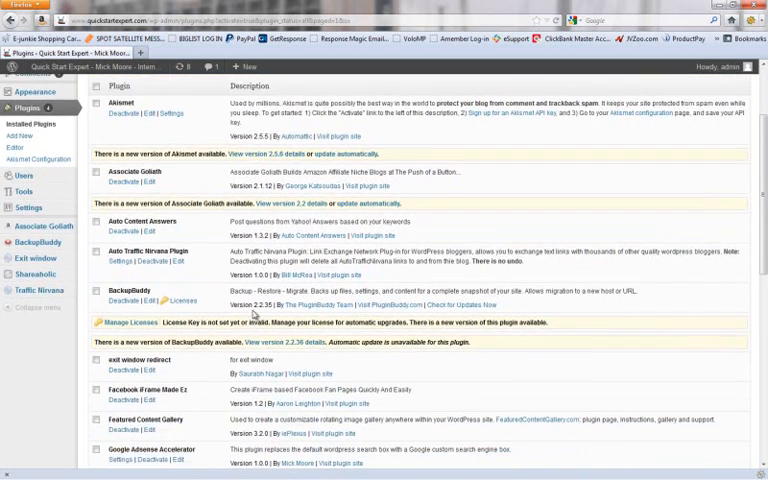
- Choose Edit My Profile from the Howdy, admin account menu
scroll(down, 3)
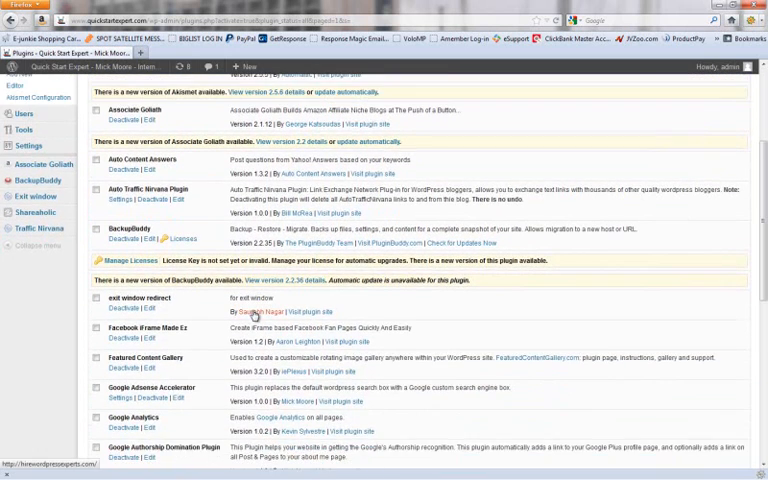
scroll(down, 3)
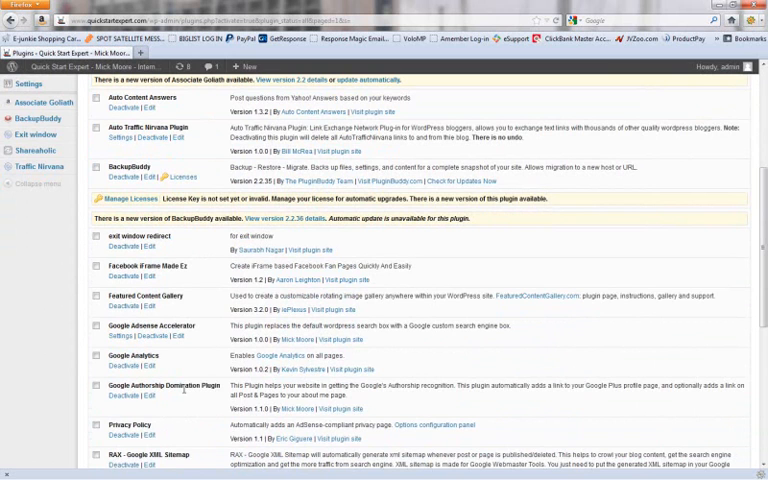
click(716, 68)
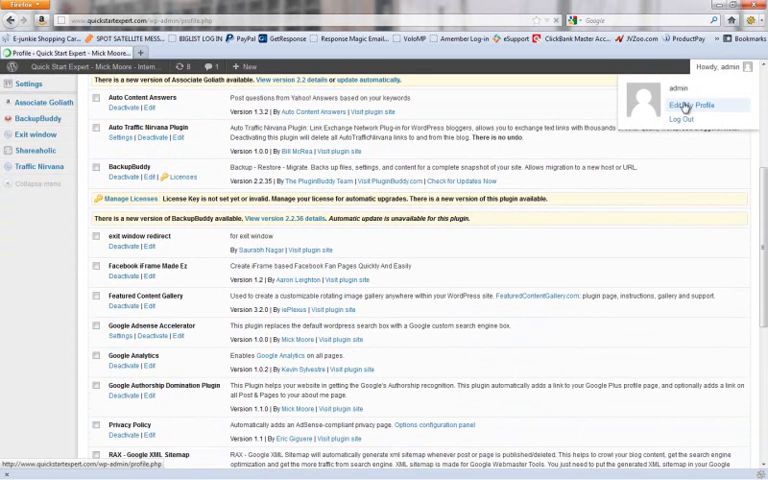
click(674, 104)
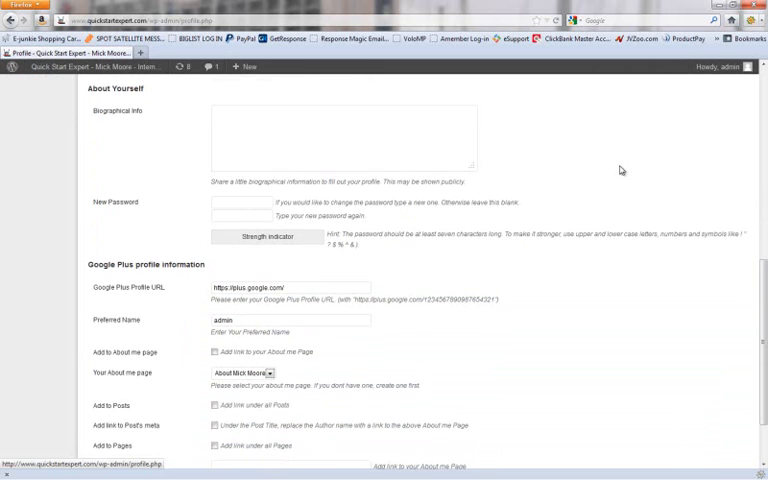
- Enter "I'm a really nice guy." into the Biographical Info box
scroll(up, 3)
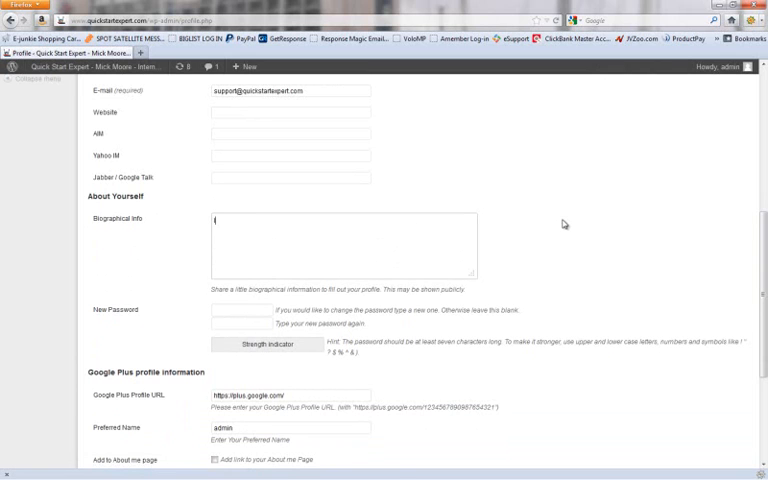
text(I'm a really nice guy...)
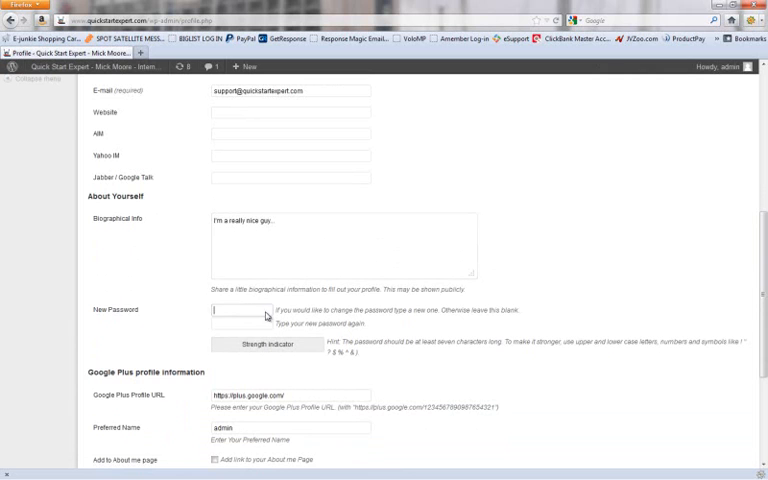
scroll(down, 3)
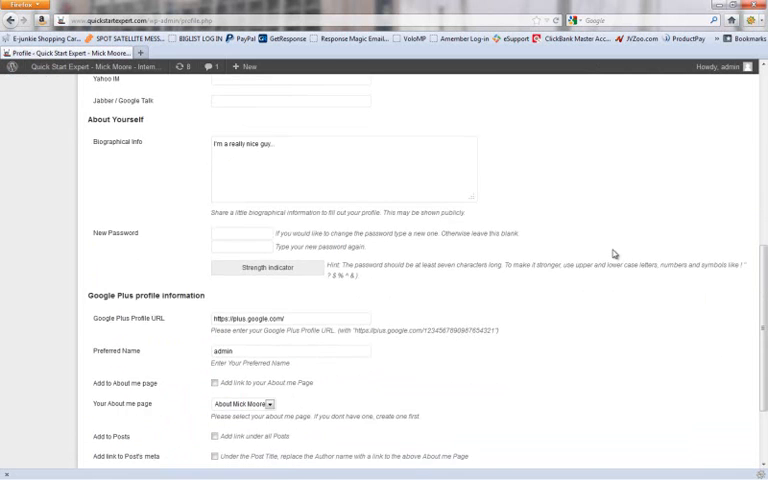
scroll(down, 3)
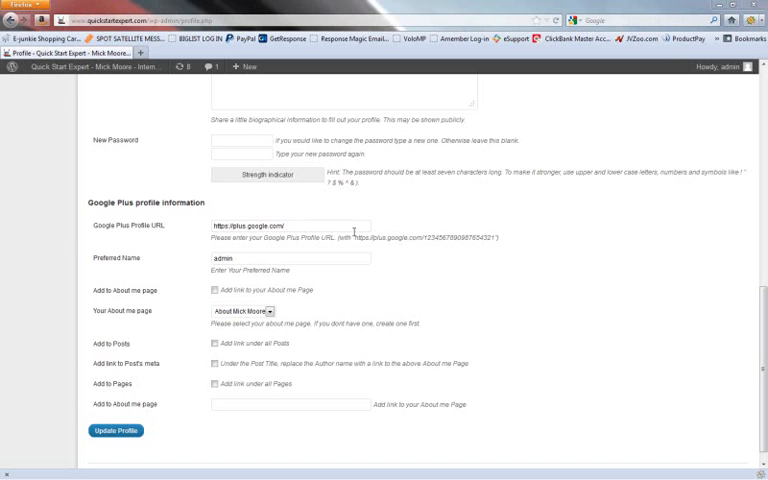
- Fill the Google Plus Profile URL field with the saved profiles.google.com address
click(288, 224)
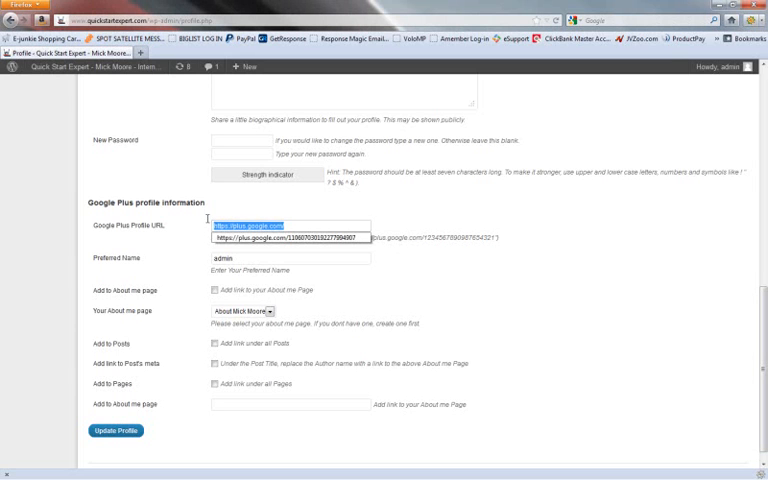
click(288, 224)
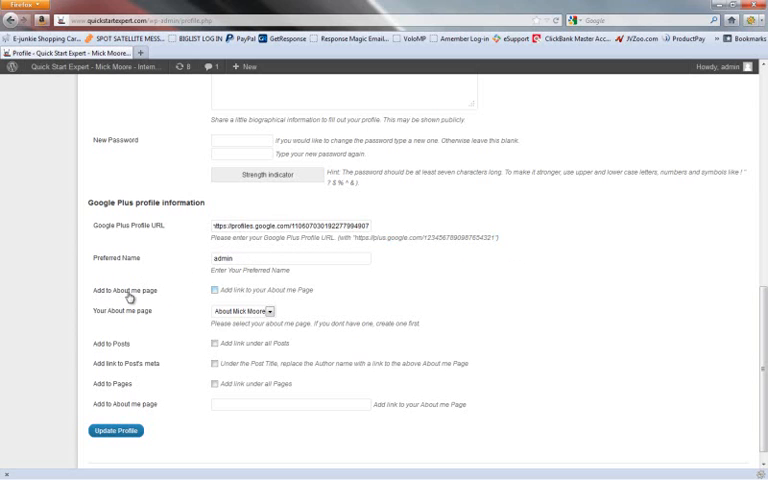
- Tick Add link to About Me page, pick the About page, and tick links under all Posts and Pages
click(212, 290)
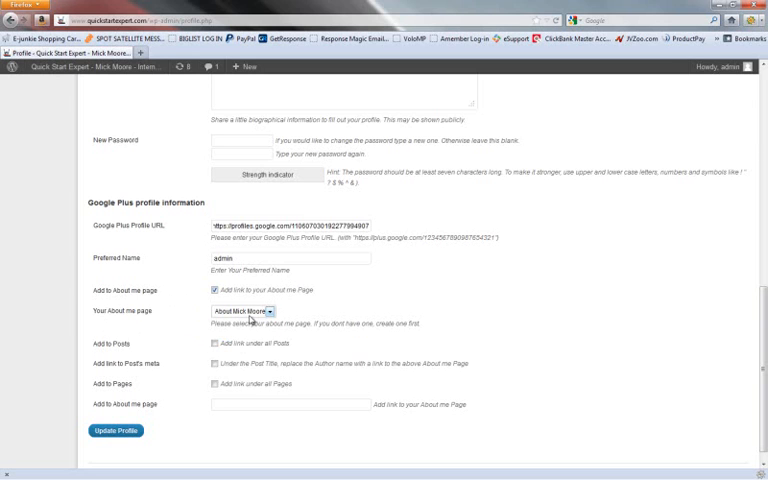
click(240, 312)
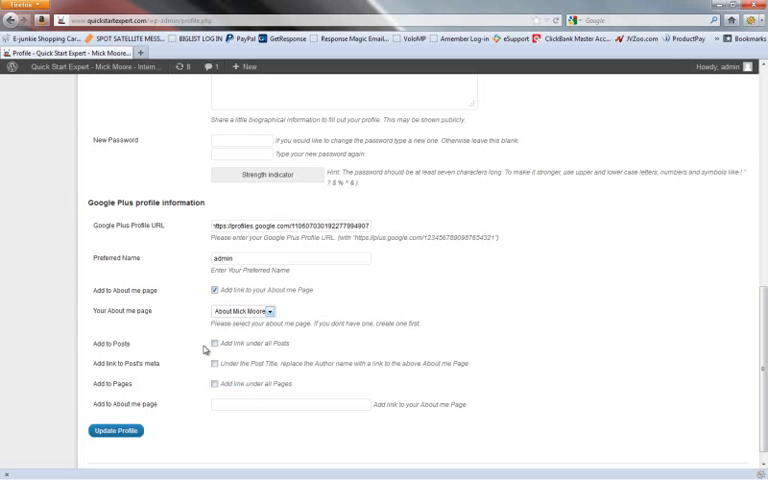
click(214, 344)
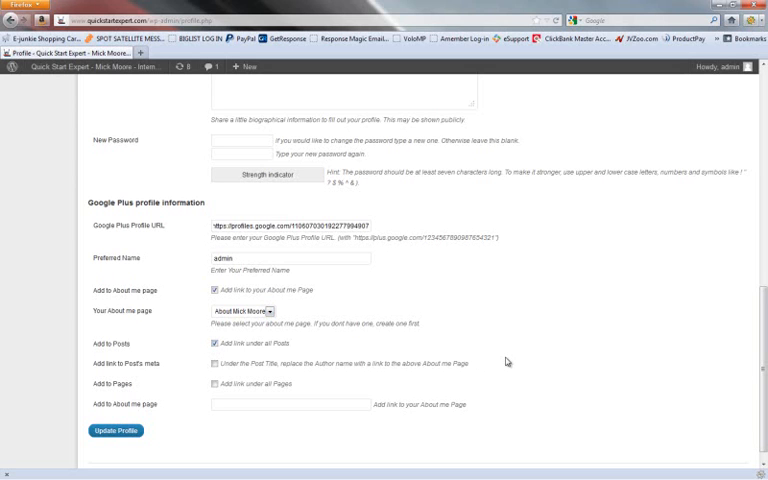
mouse_move(152, 382)
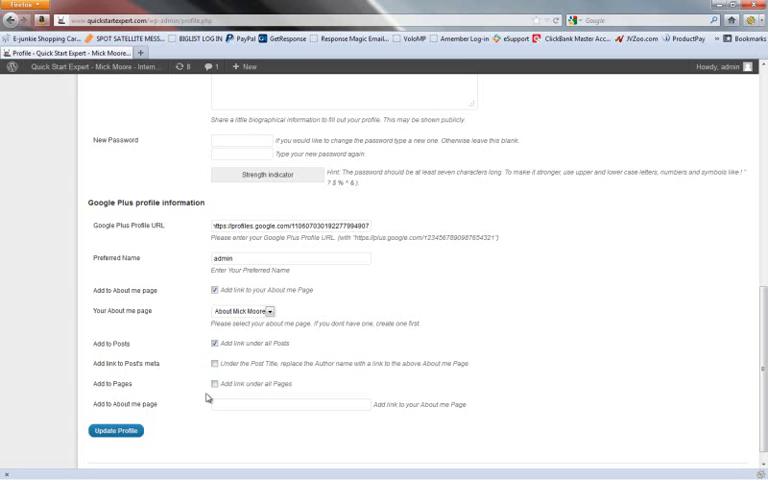
click(212, 384)
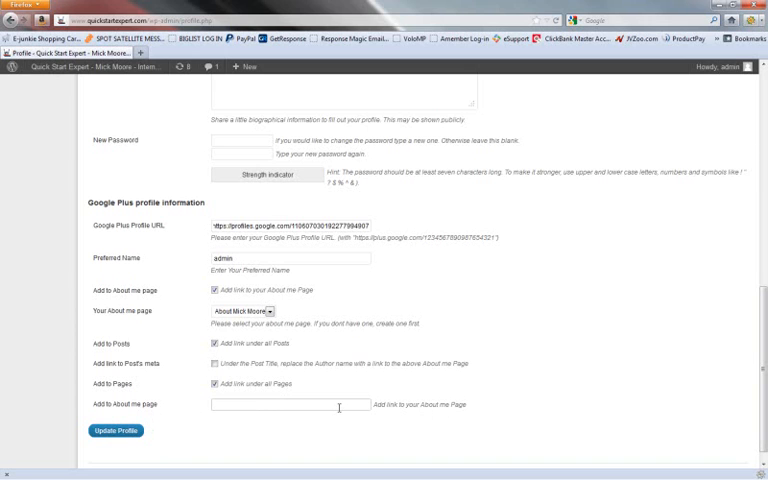
text(quickstar)
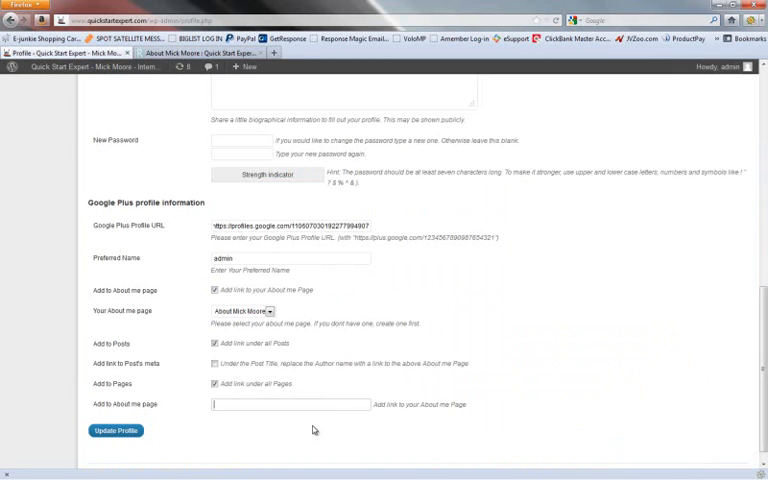
text(http://www.quickstartexpert.com/about-mick-moore/)
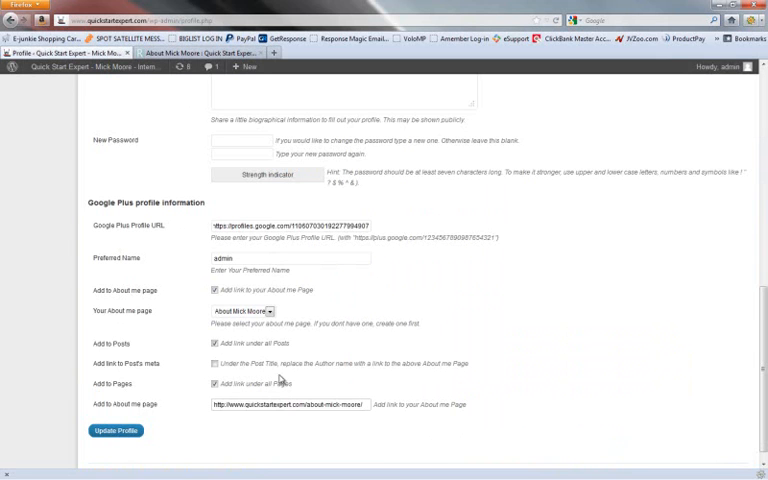
mouse_move(328, 386)
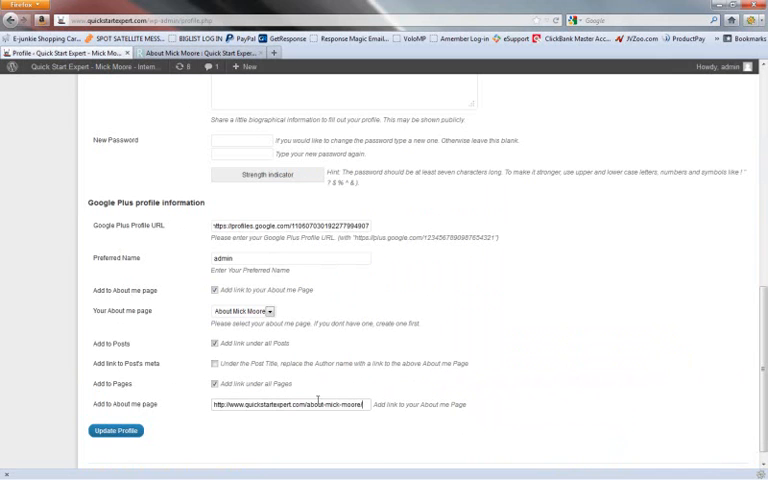
triple_click(288, 404)
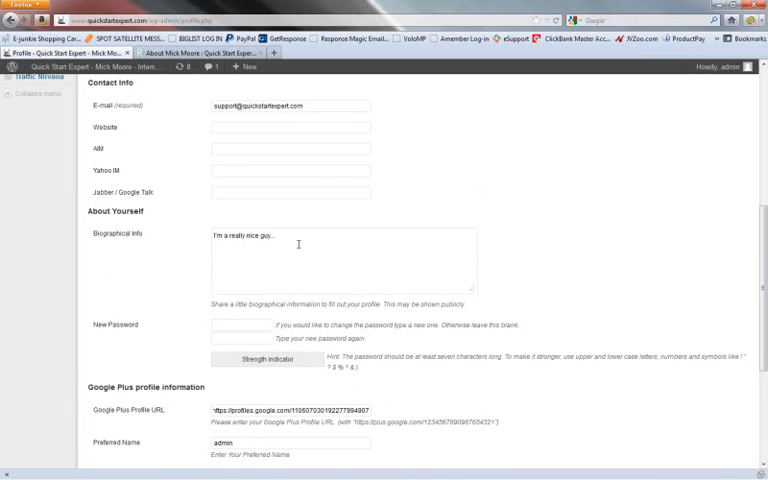
- Check the Biographical Info text, then submit the profile with Update Profile
double_click(240, 236)
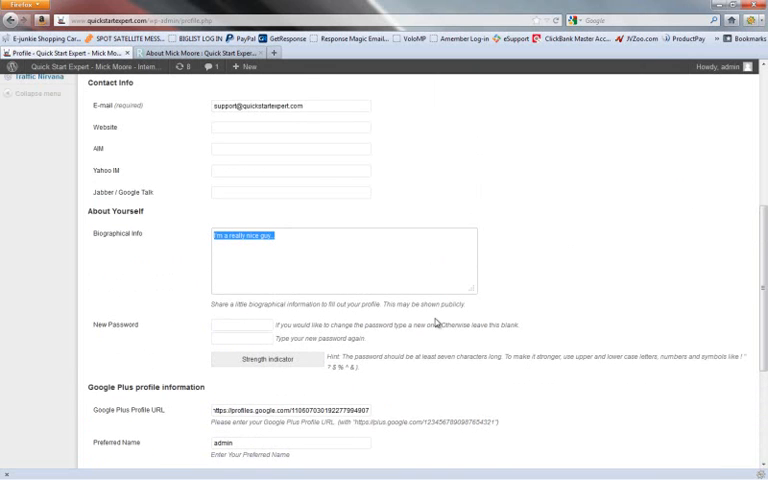
scroll(down, 3)
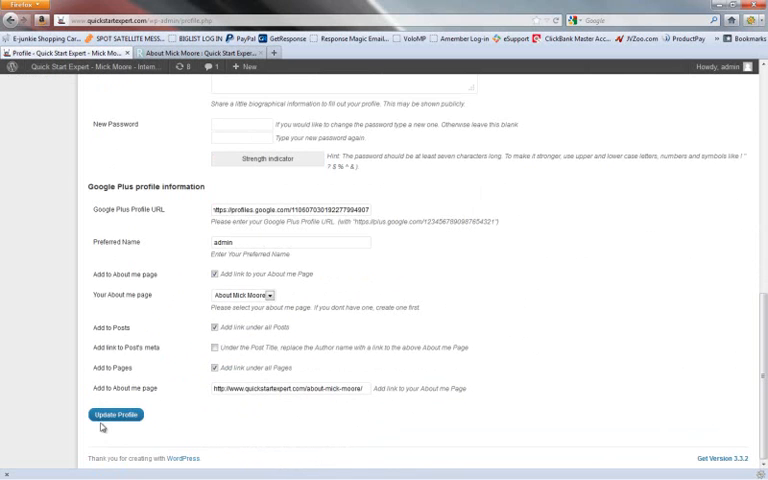
click(114, 414)
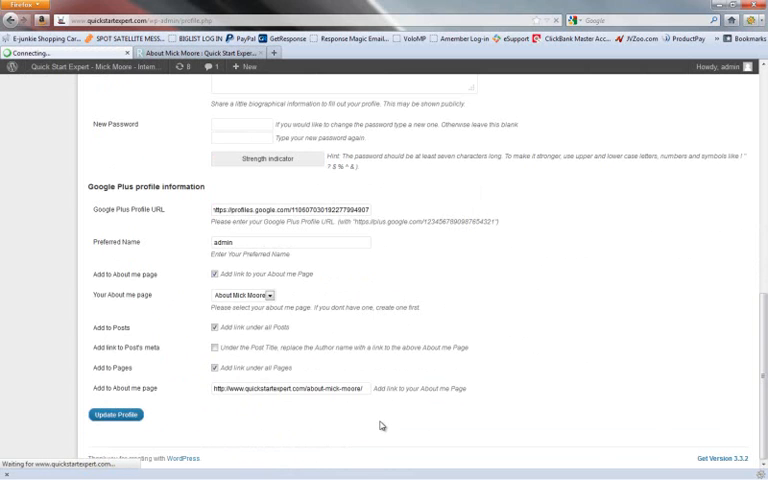
click(116, 414)
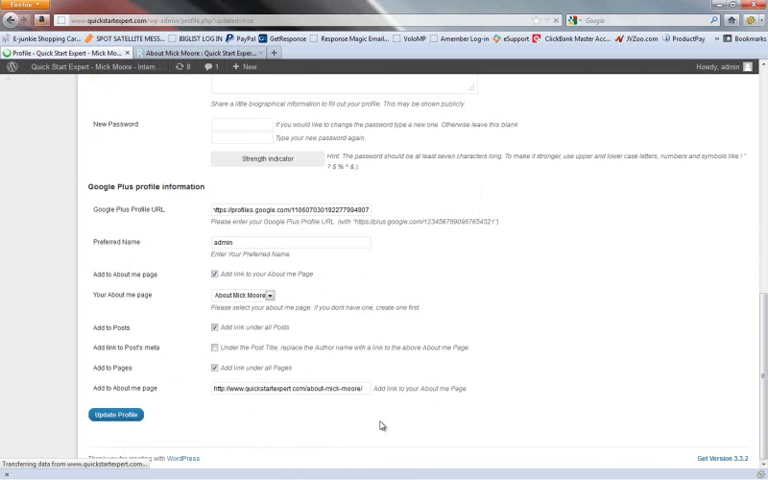
click(116, 414)
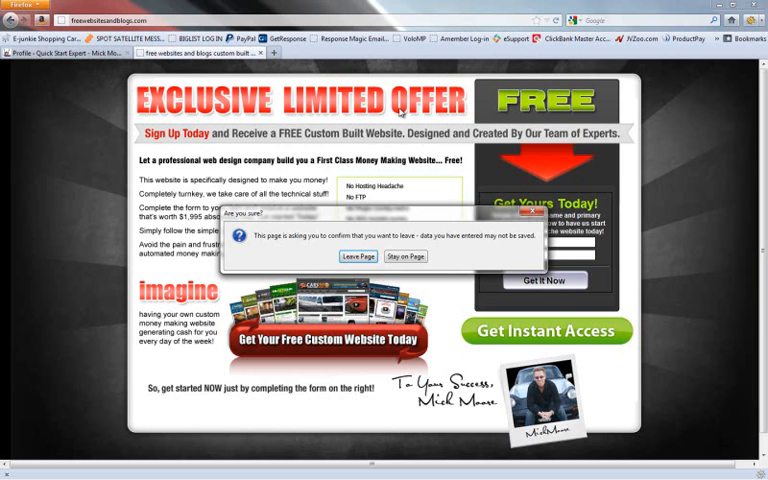
- Confirm leaving the free website offer page to reach the live About Mick Moore page
click(356, 256)
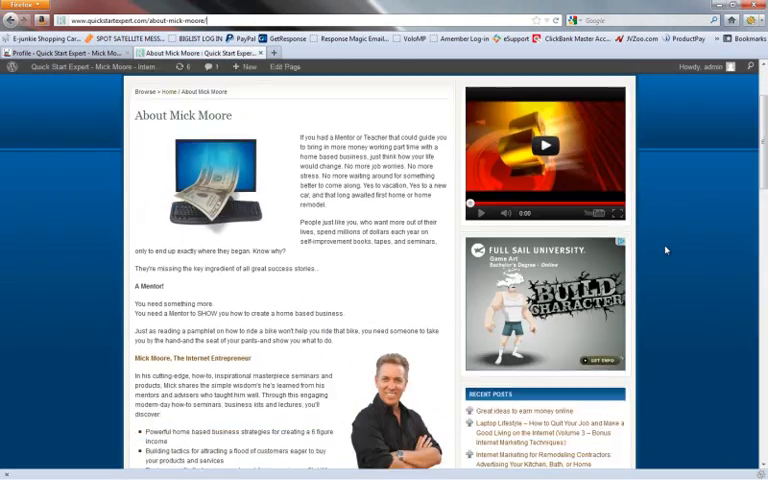
scroll(down, 3)
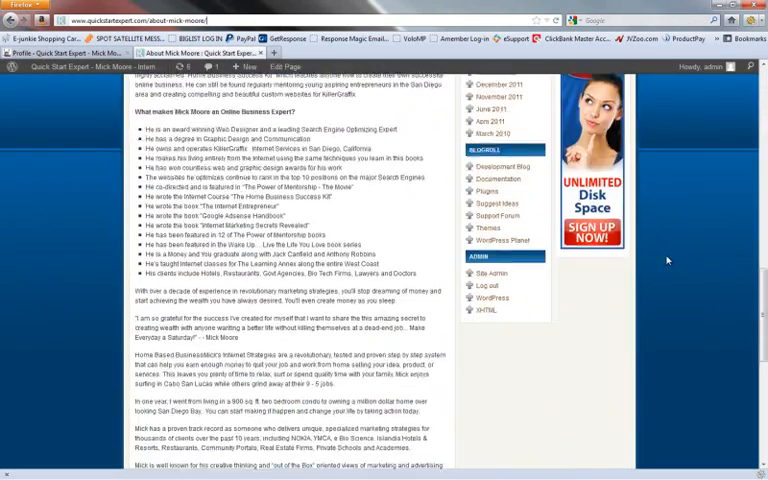
scroll(down, 3)
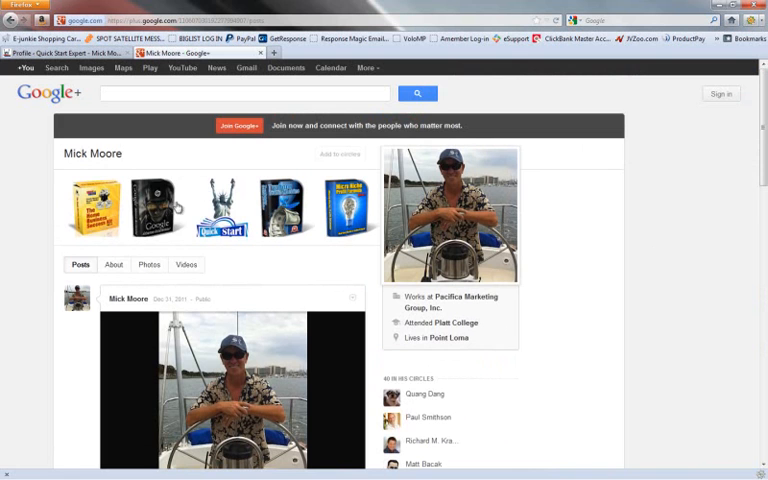
scroll(down, 3)
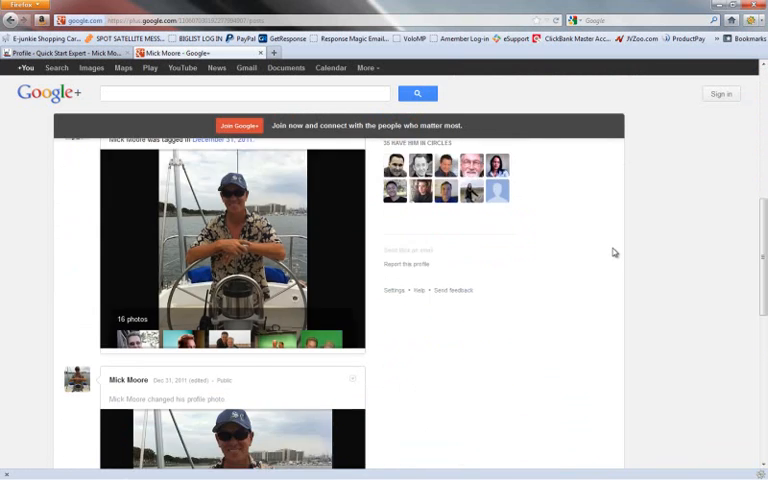
scroll(down, 3)
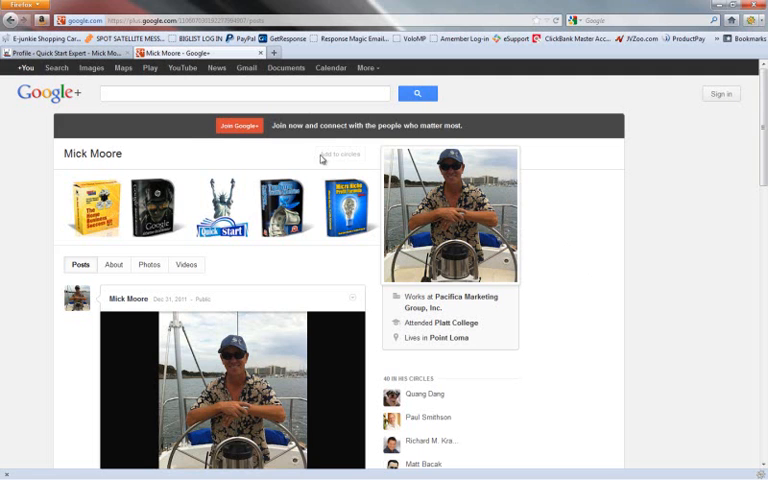
mouse_move(598, 250)
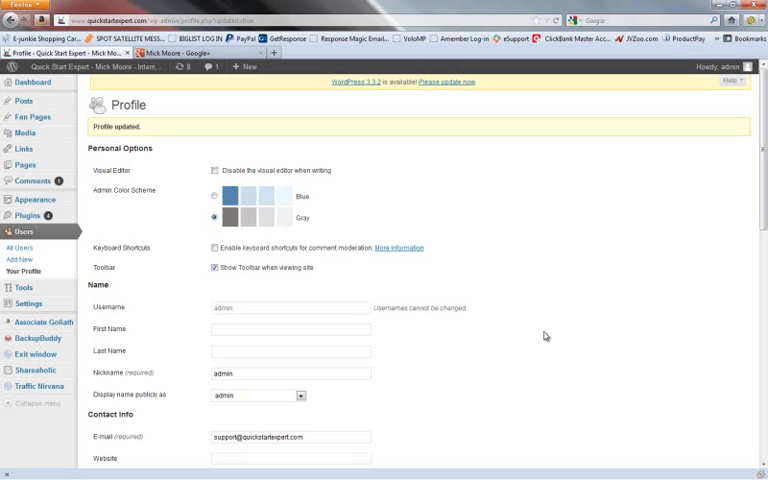
mouse_move(548, 344)
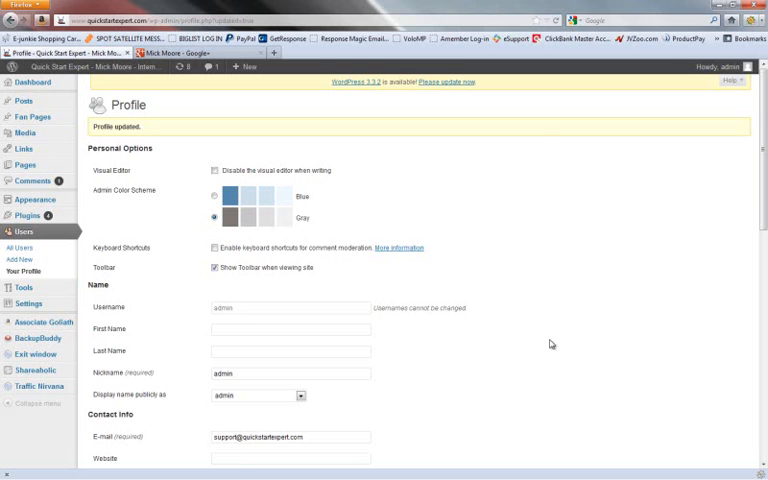
mouse_move(612, 312)
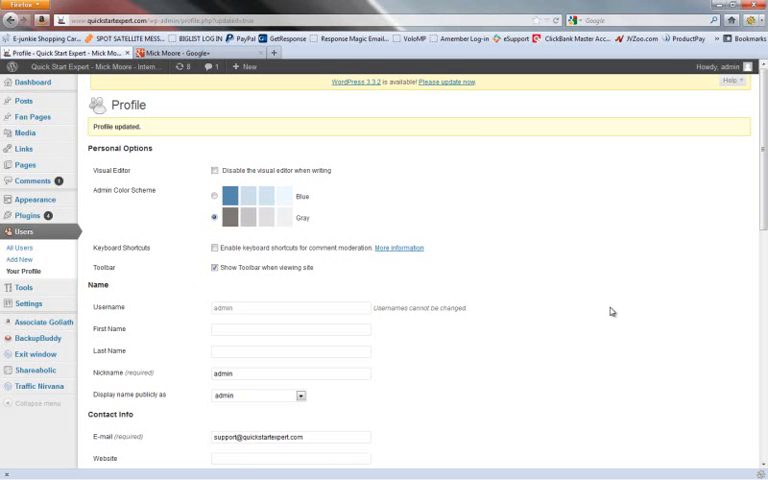
- Review the saved Google Plus URL and About page fields, then resubmit with Update Profile
scroll(down, 3)
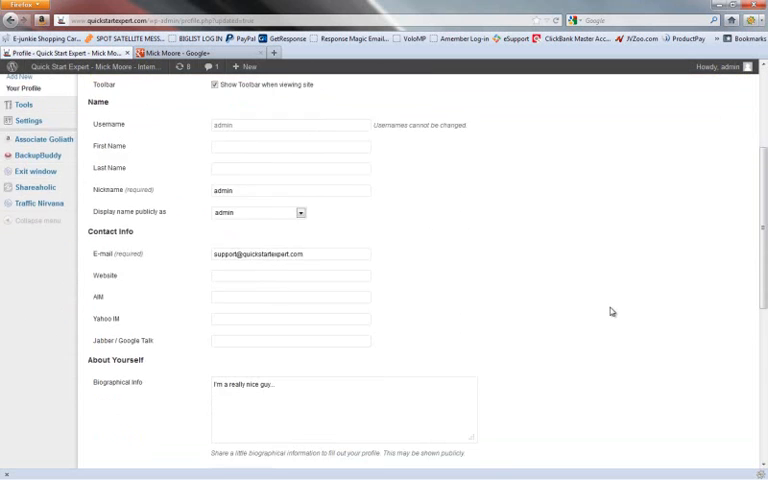
scroll(down, 3)
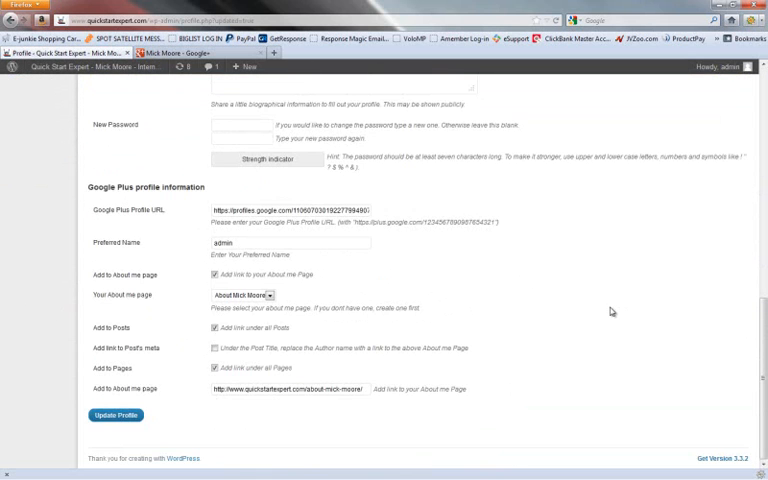
click(116, 414)
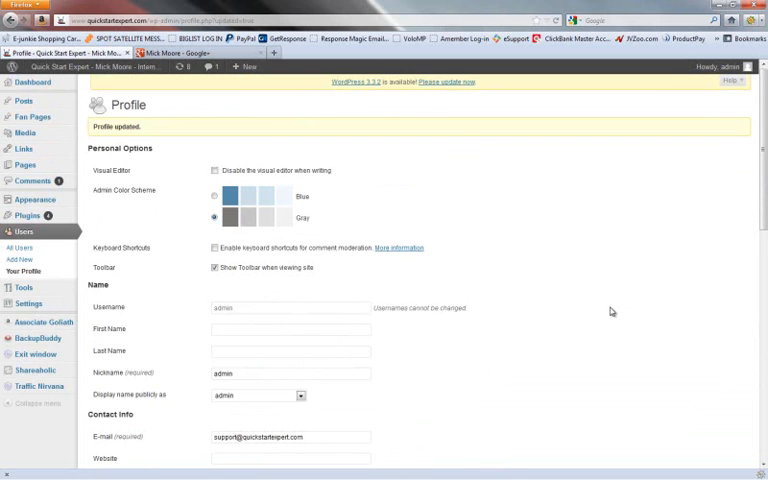